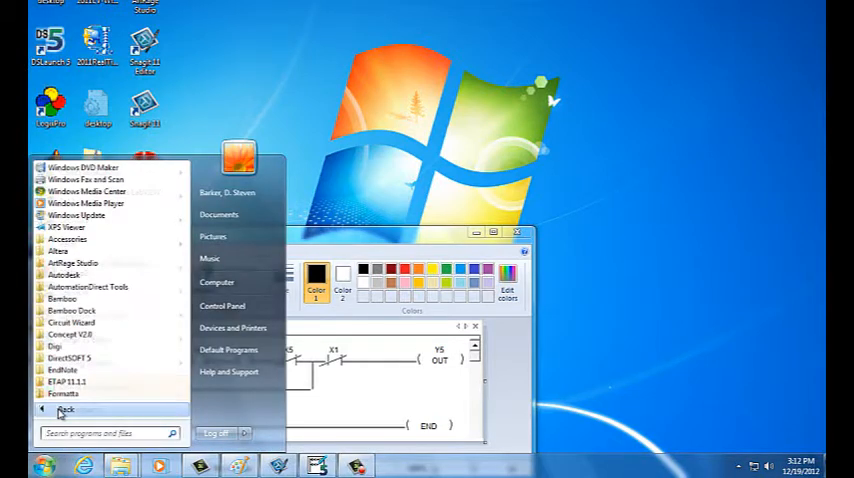
mouse_move(95, 335)
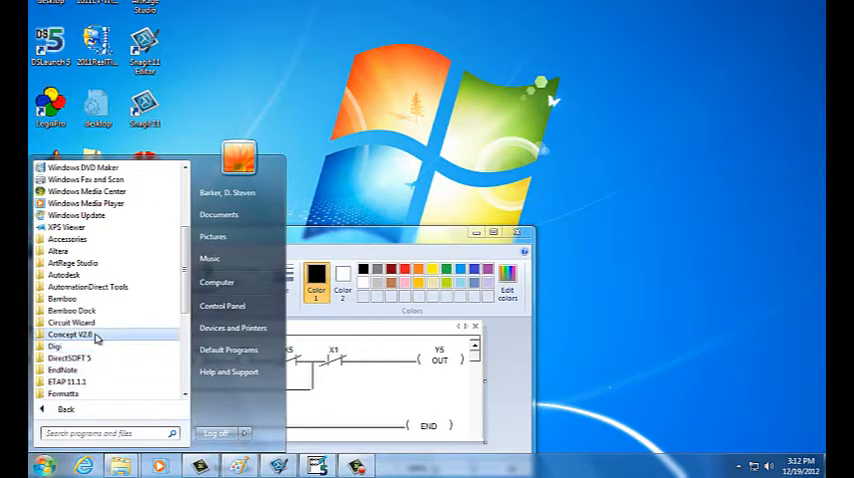
Step: Expand the DirectSOFT 5 program folder and launch DSLaunch 5
click(75, 358)
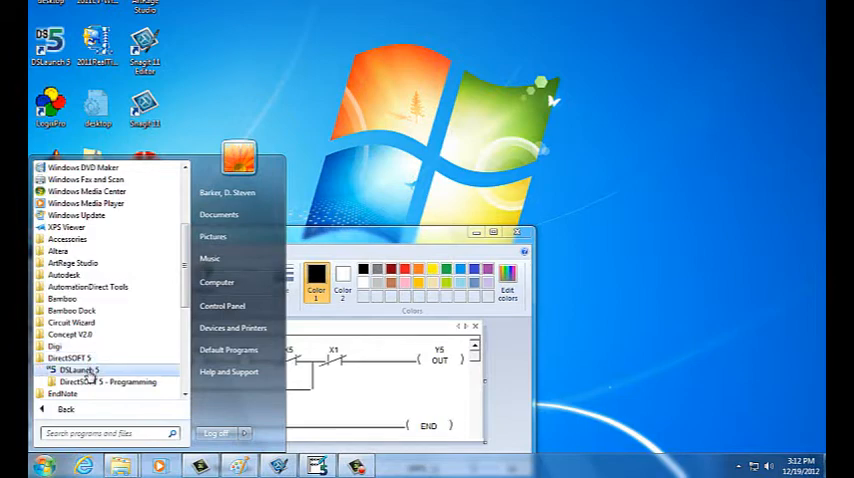
click(75, 370)
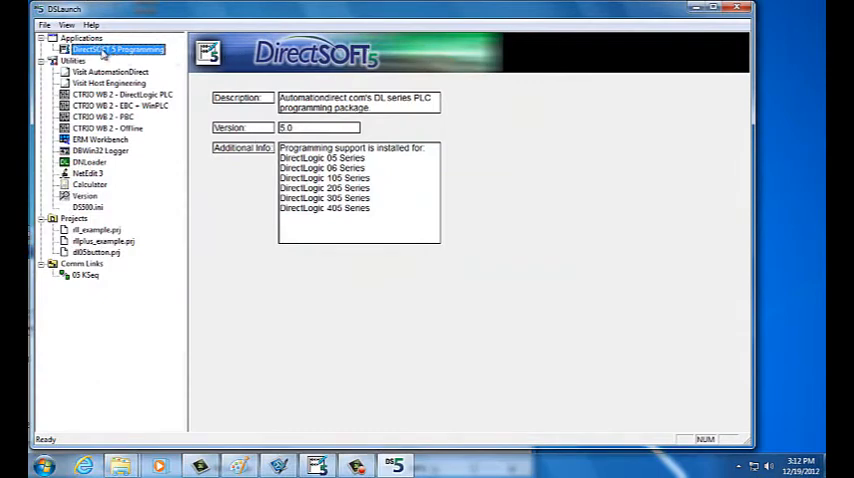
Step: Start DirectSOFT 5 Programming as DirectSOFT100 with a new untitled project, dismissing the Tip of the Day
double_click(115, 49)
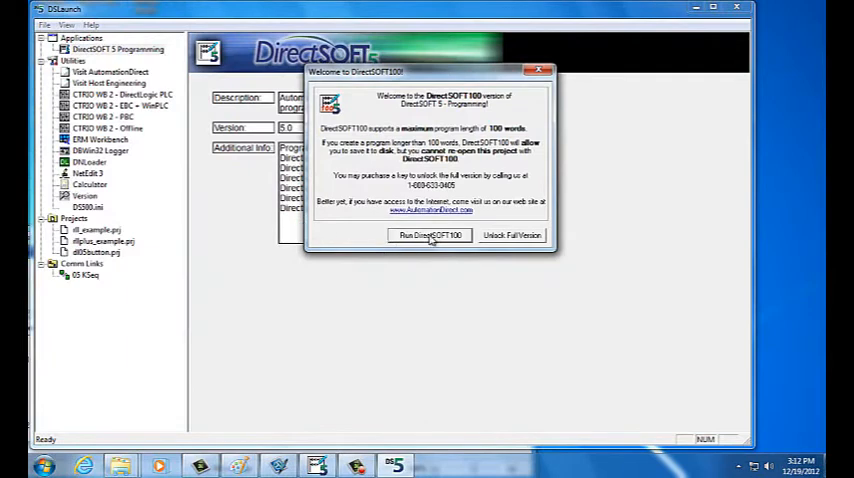
click(429, 235)
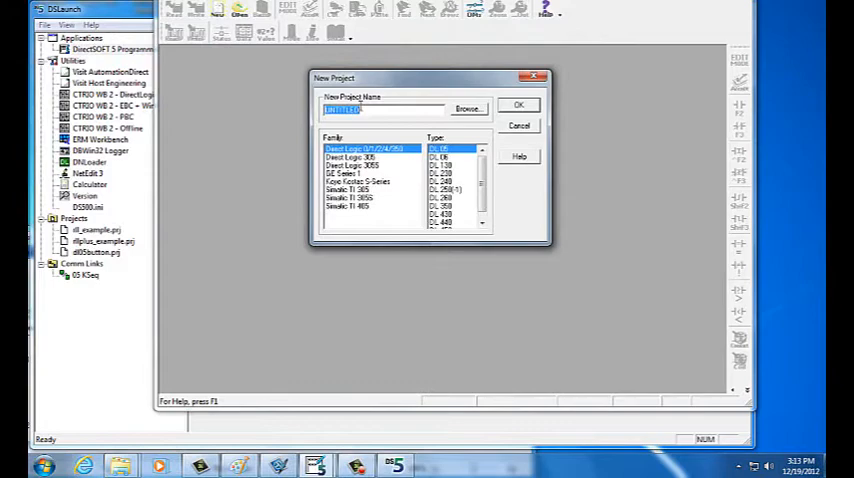
click(518, 104)
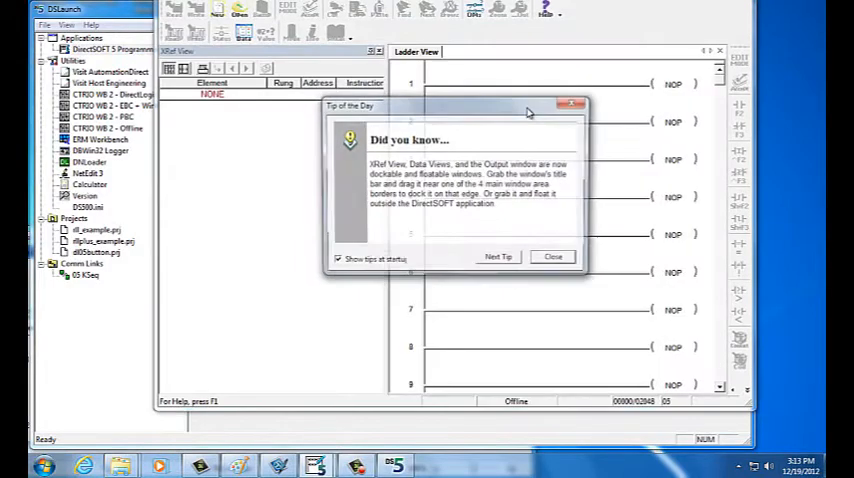
click(553, 257)
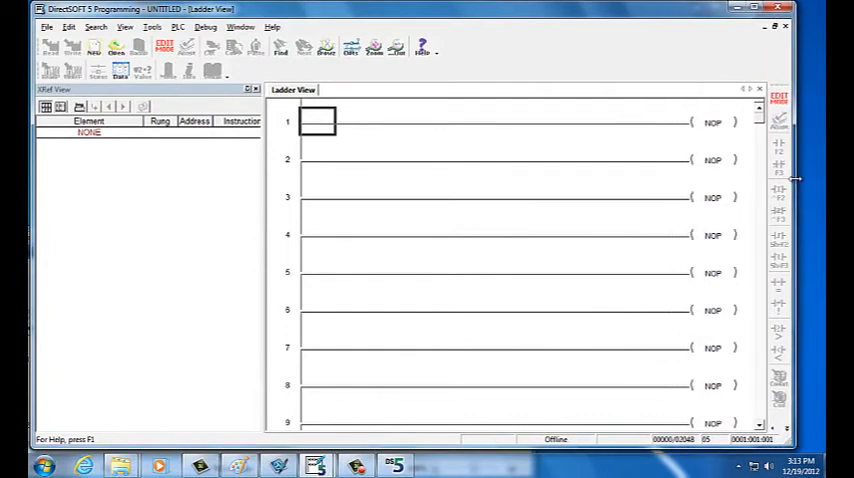
mouse_move(267, 268)
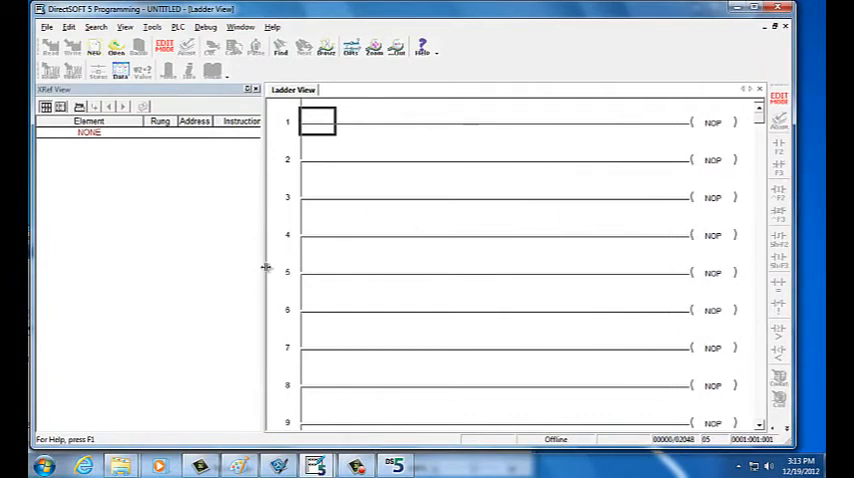
mouse_move(259, 388)
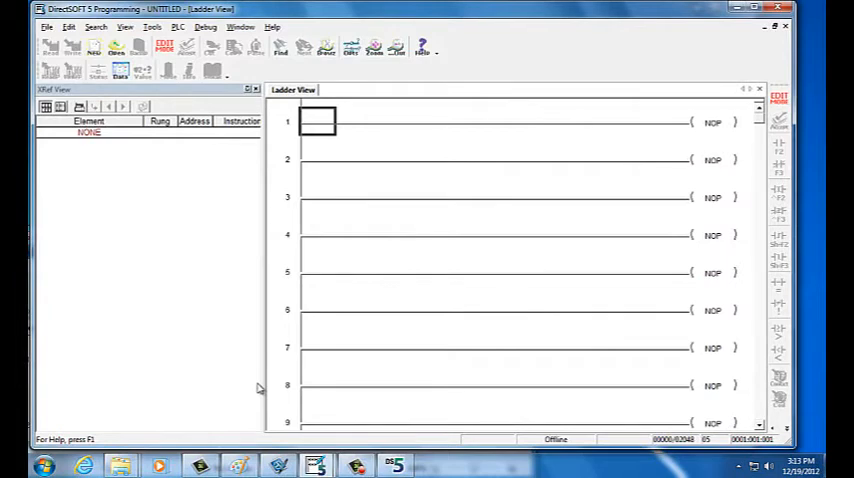
click(238, 465)
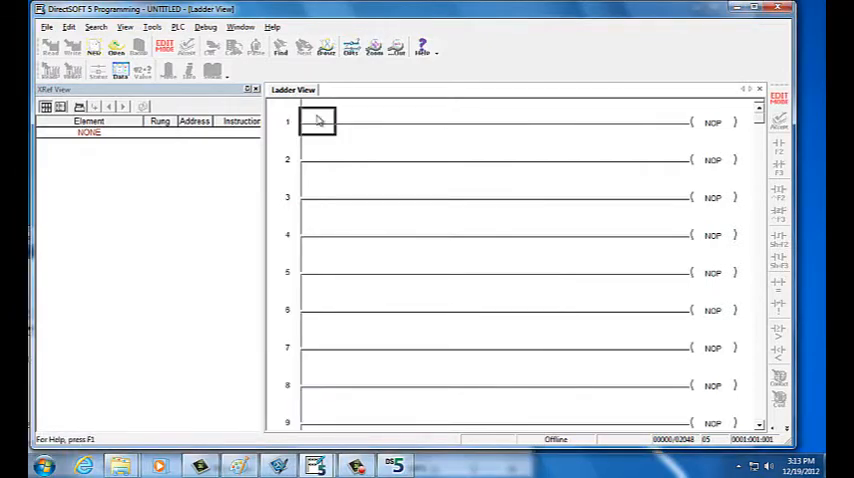
mouse_move(274, 104)
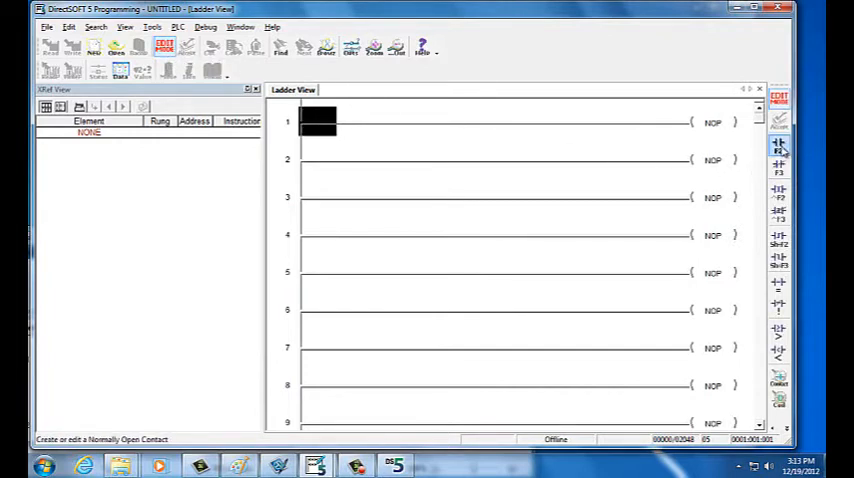
mouse_move(779, 147)
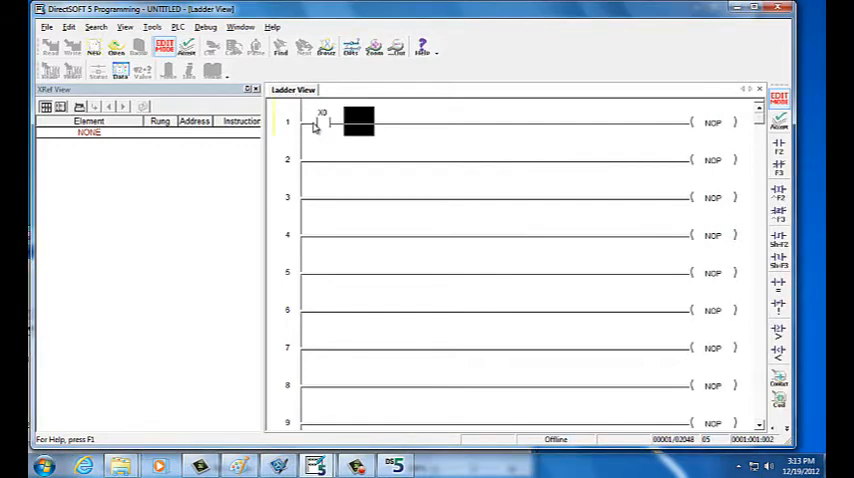
mouse_move(201, 365)
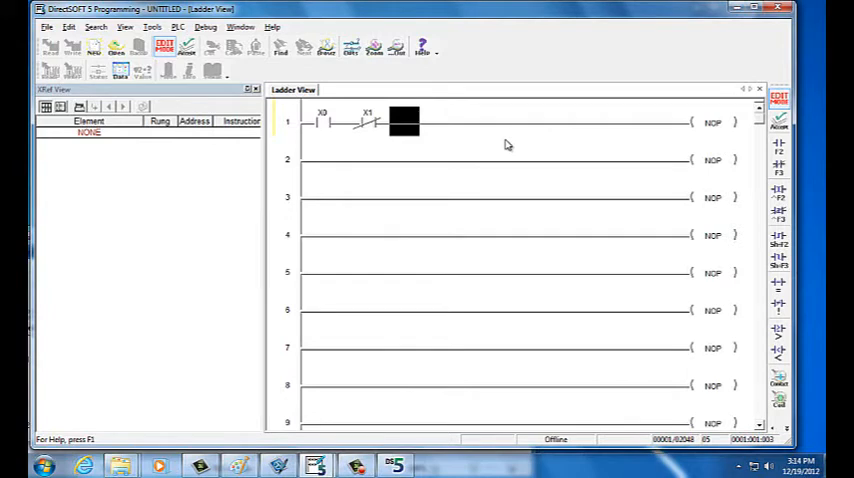
mouse_move(760, 192)
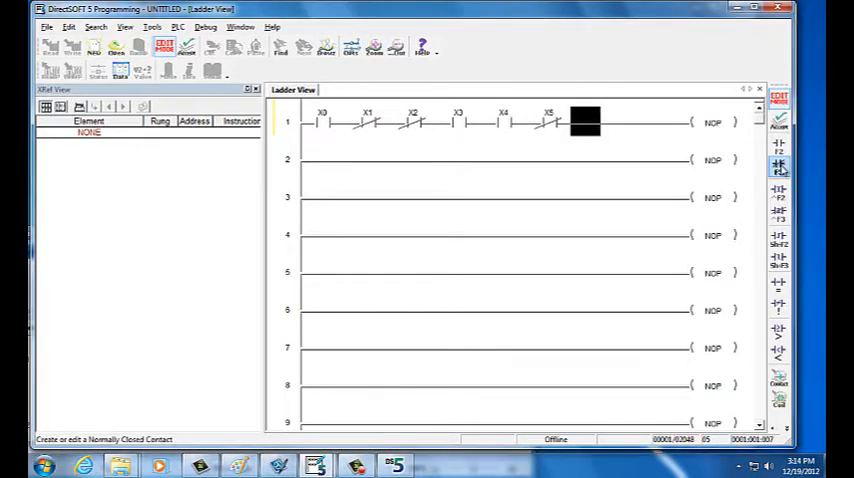
mouse_move(778, 165)
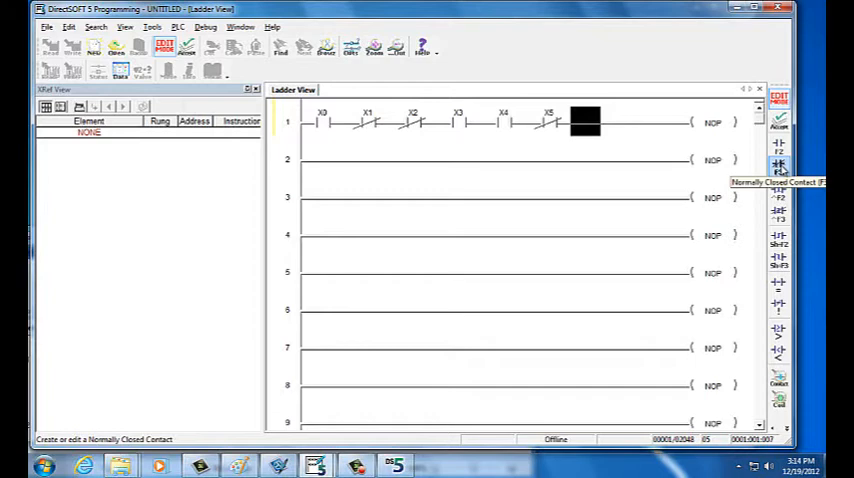
Step: Add a normally closed X1 contact after X0–X5 on rung 1
click(779, 163)
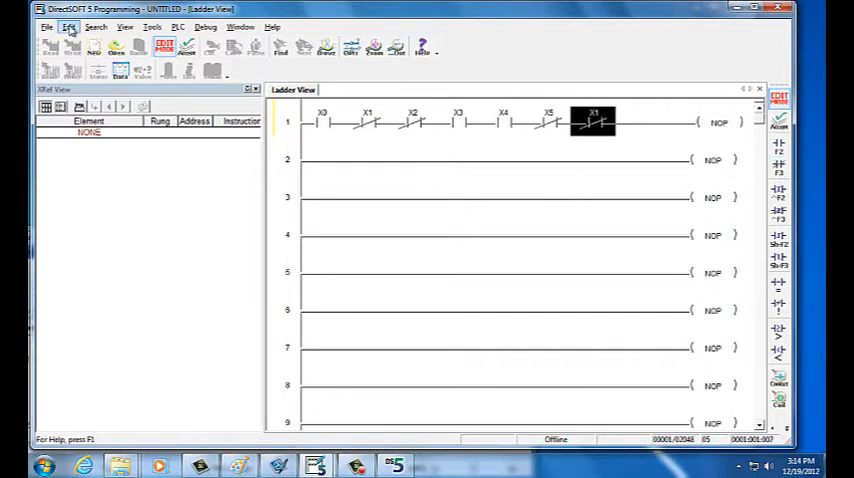
Step: Draw a wire down from the last X1 contact via Edit > Wire > Down
click(68, 27)
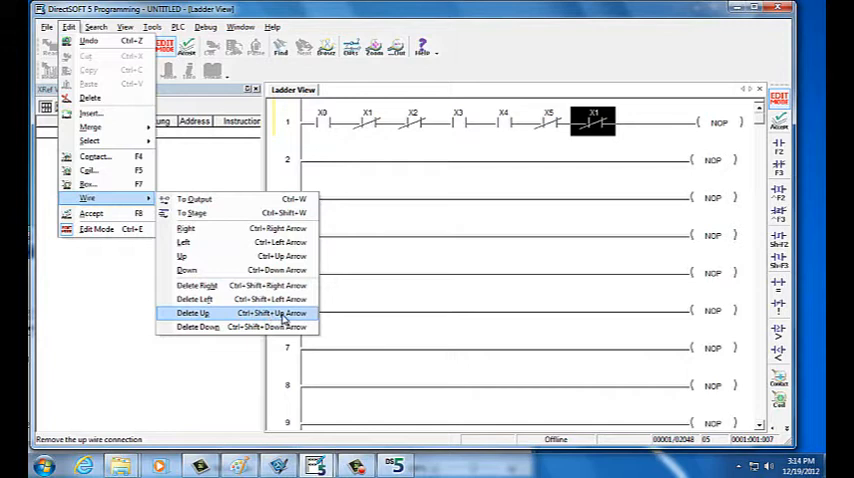
mouse_move(195, 300)
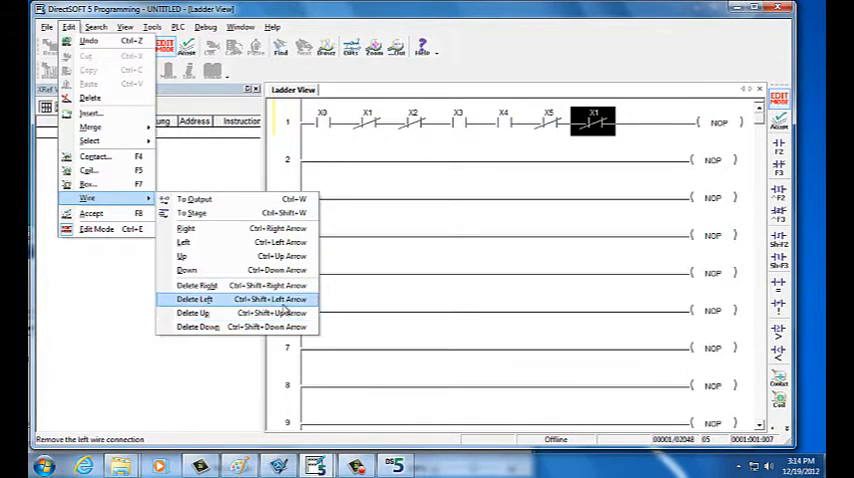
mouse_move(186, 271)
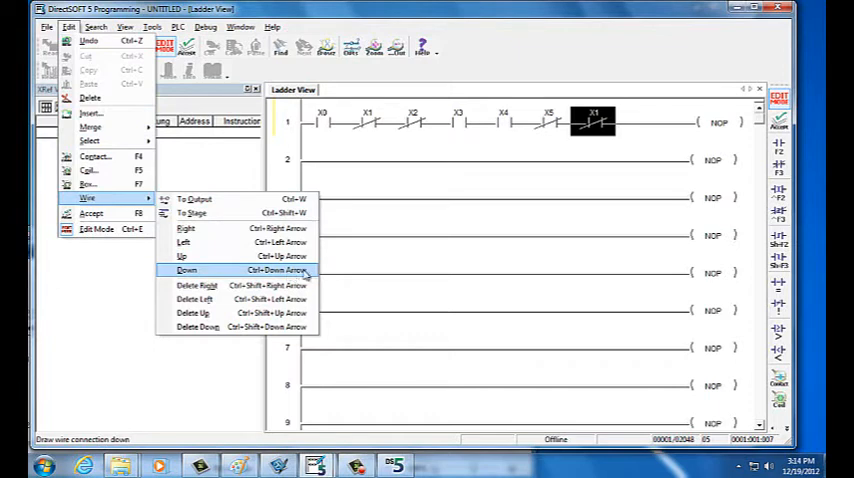
mouse_move(567, 160)
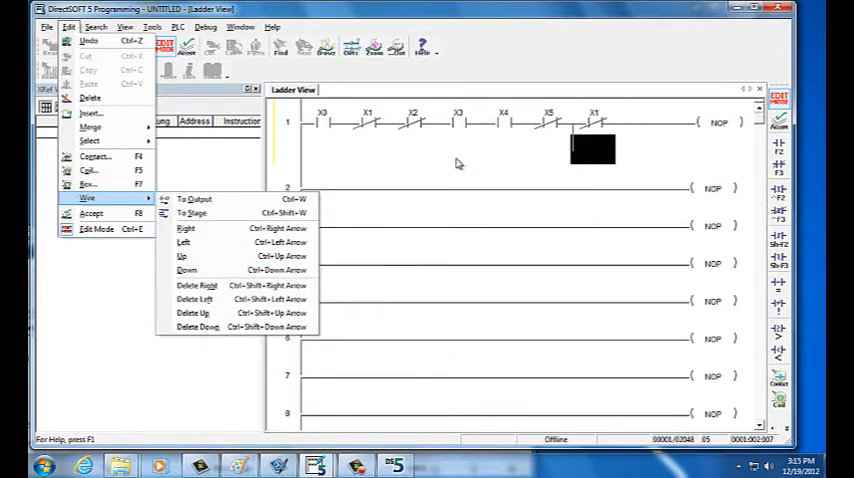
click(194, 199)
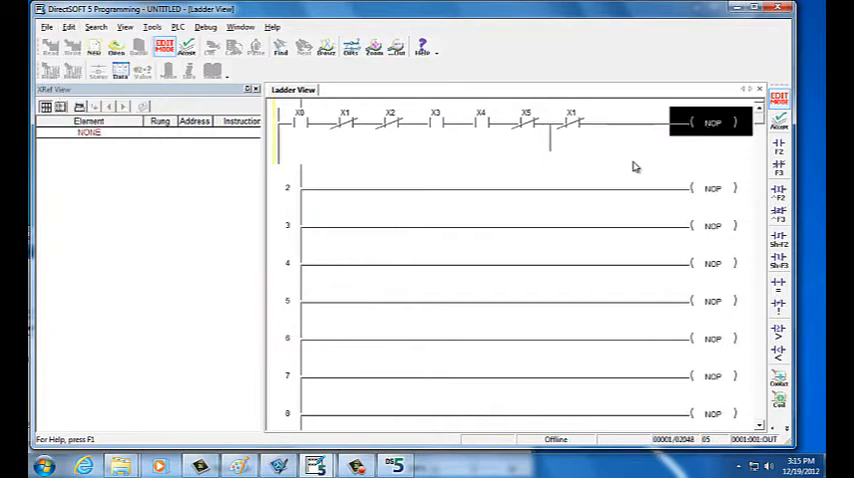
mouse_move(253, 353)
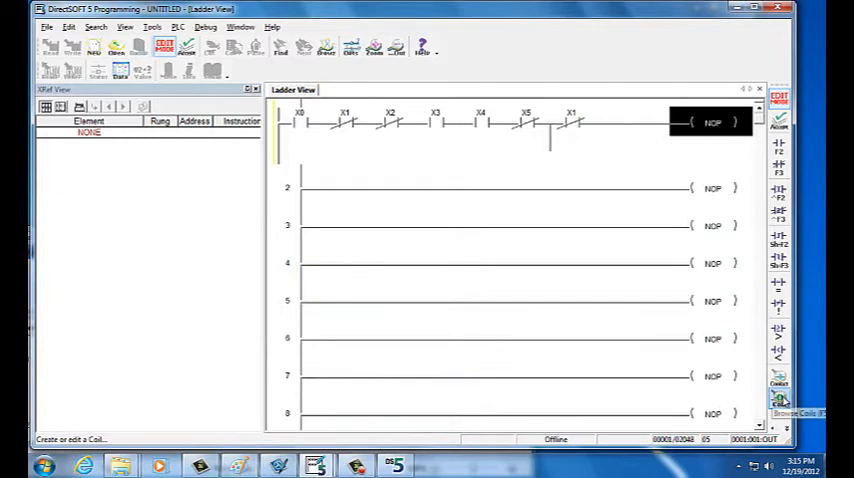
Step: End rung 1 with a standard OUT coil from the coil browser
click(779, 399)
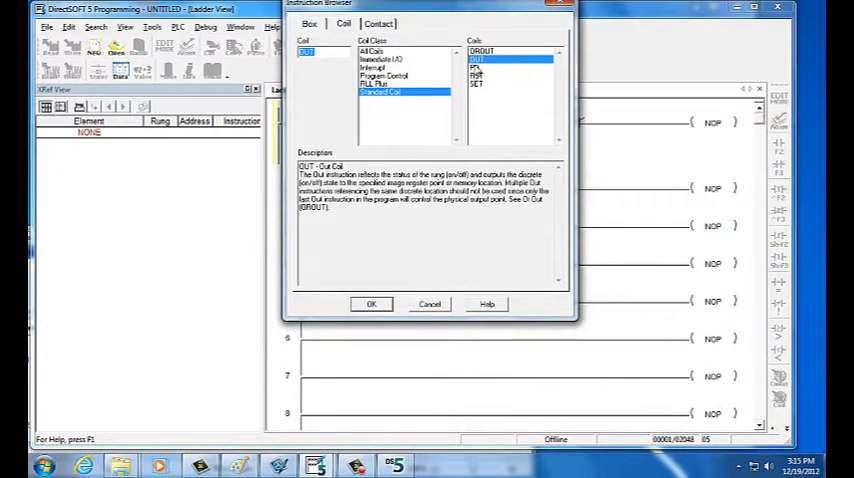
click(371, 304)
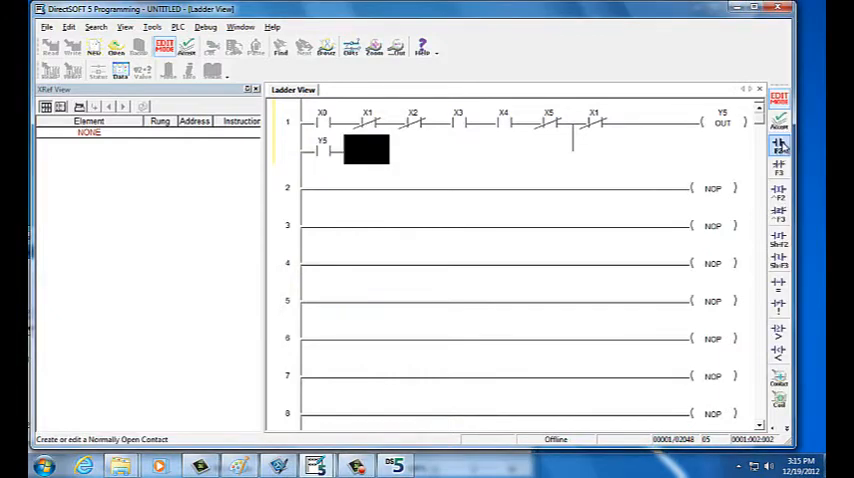
mouse_move(779, 147)
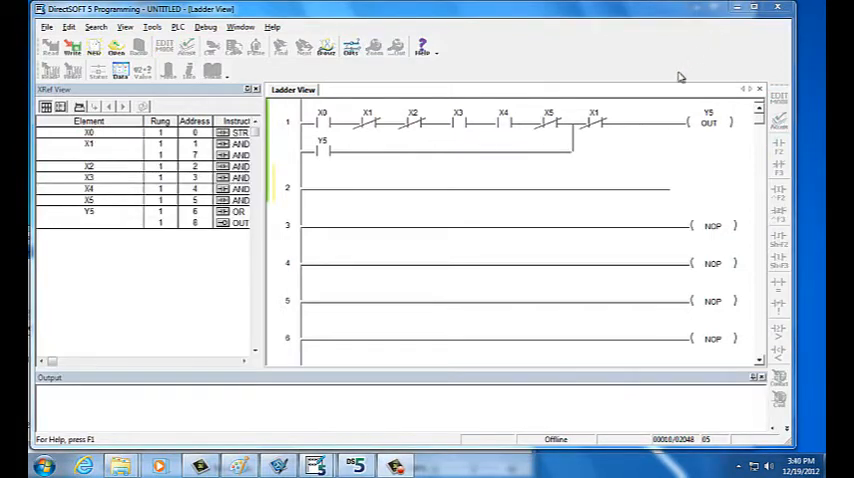
mouse_move(633, 162)
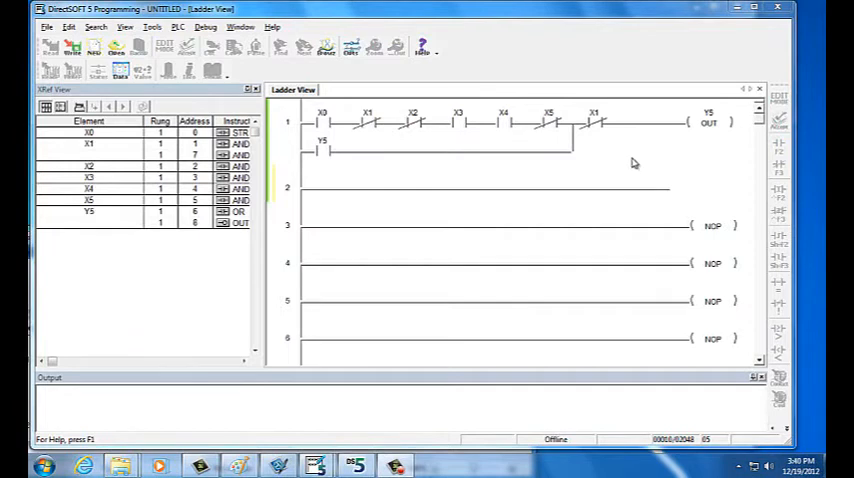
Step: Accept rung 1 with the Y5 branch contact wired in parallel
click(710, 188)
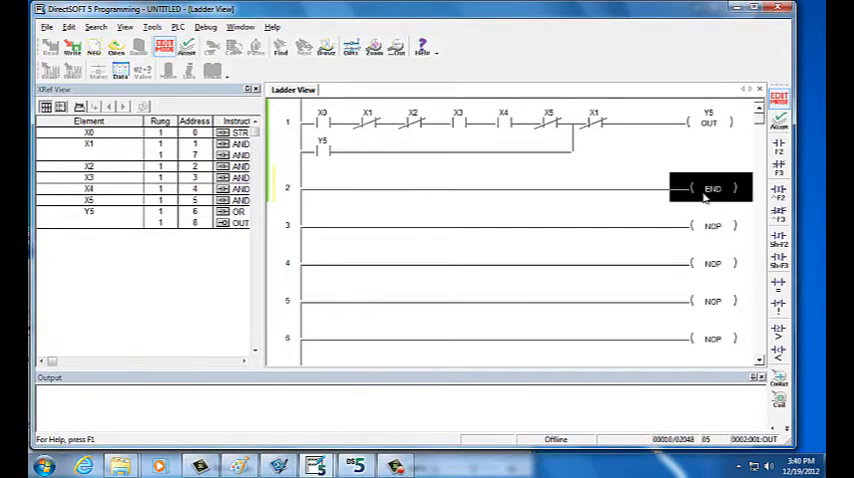
mouse_move(278, 188)
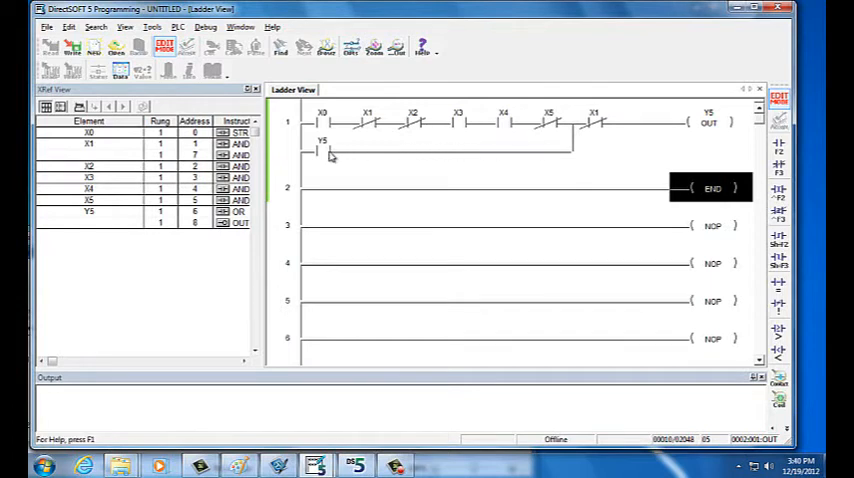
mouse_move(280, 165)
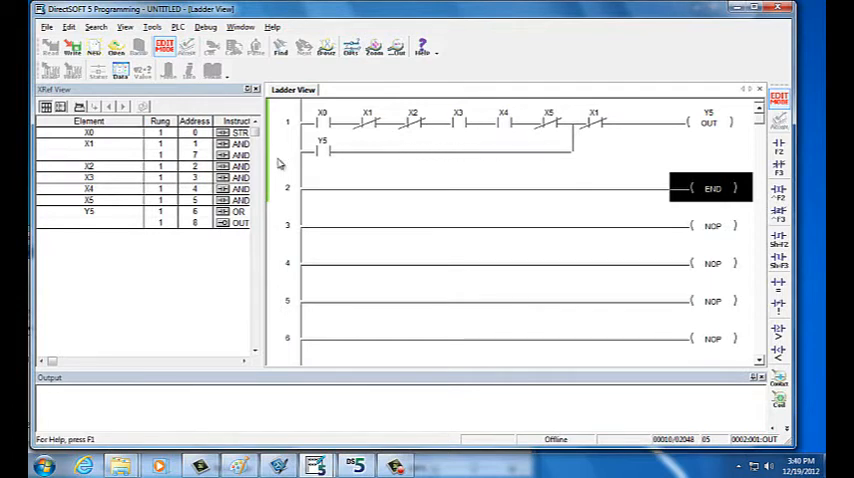
mouse_move(168, 131)
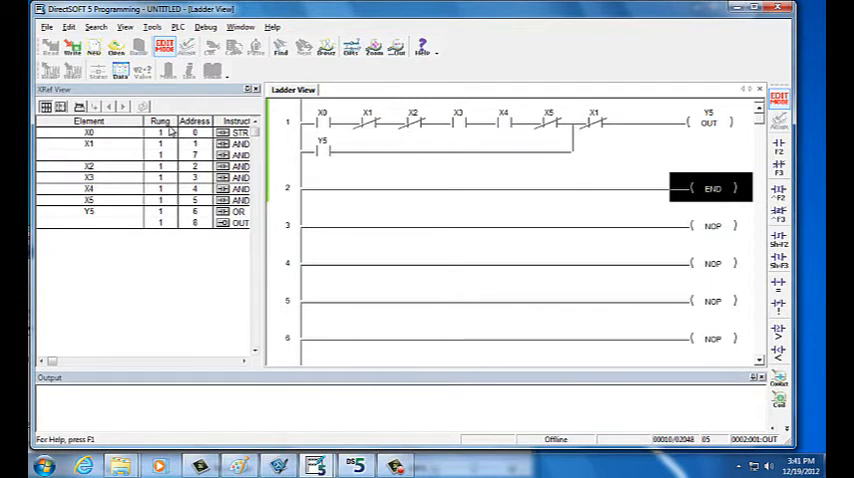
mouse_move(72, 72)
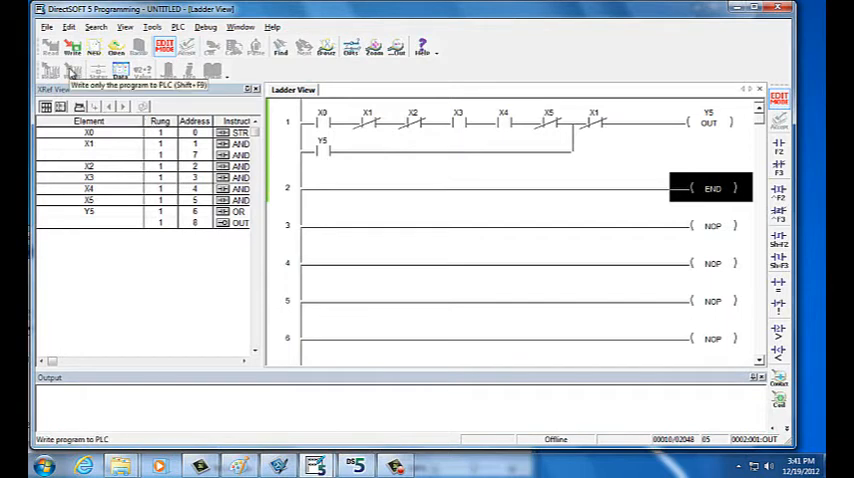
Step: Connect online to the DL05 PLC using the 05 KSeq link
click(178, 27)
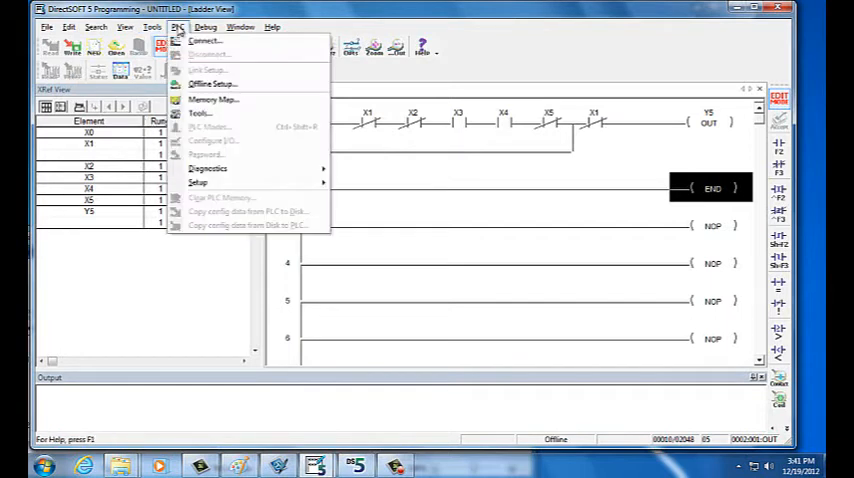
click(204, 40)
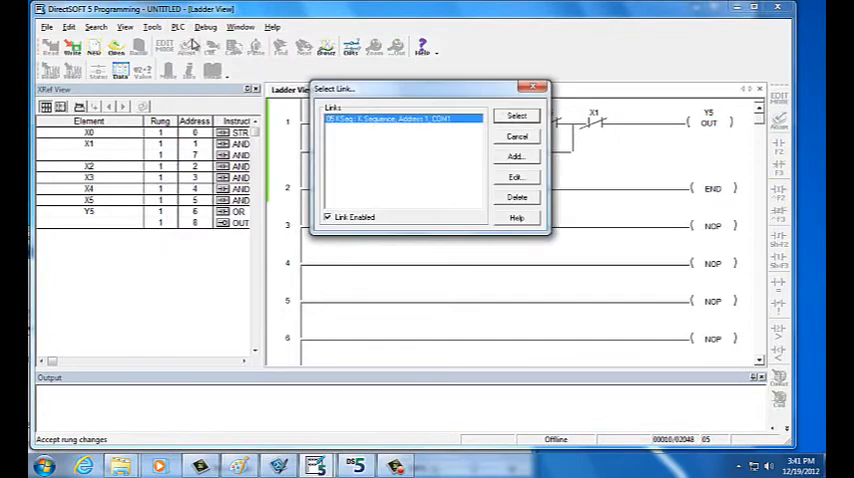
click(516, 115)
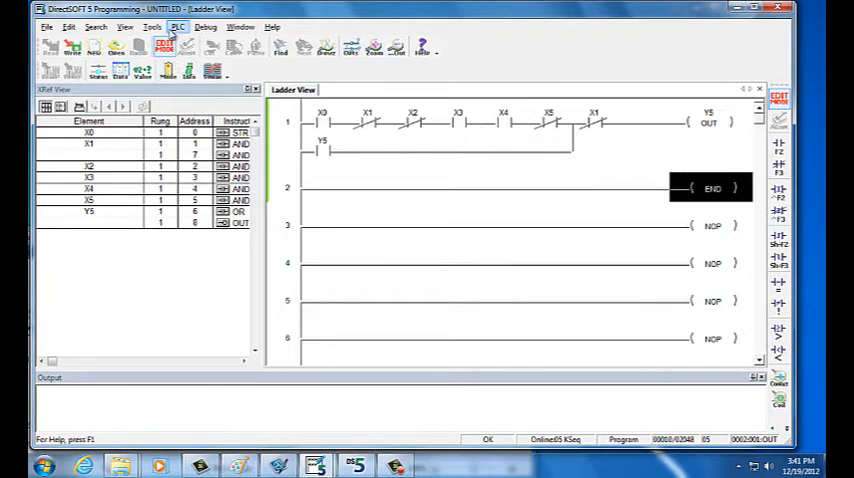
mouse_move(75, 72)
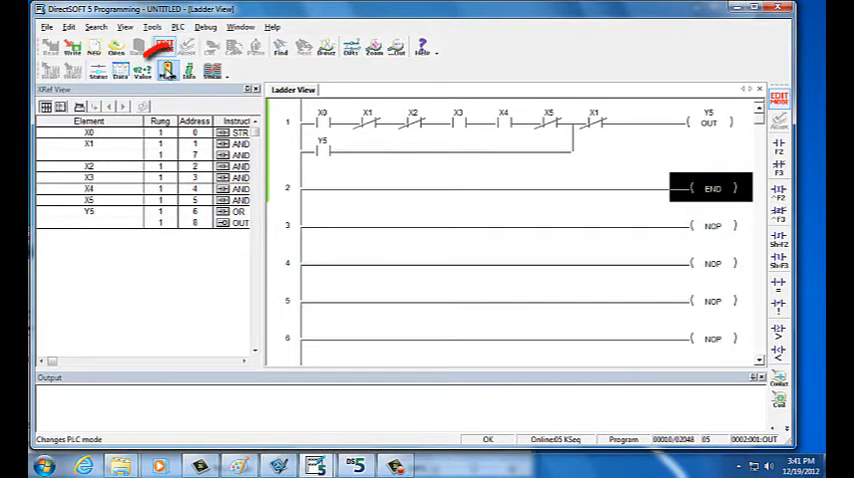
Step: Switch the DL05 PLC from Program to Run mode
click(167, 70)
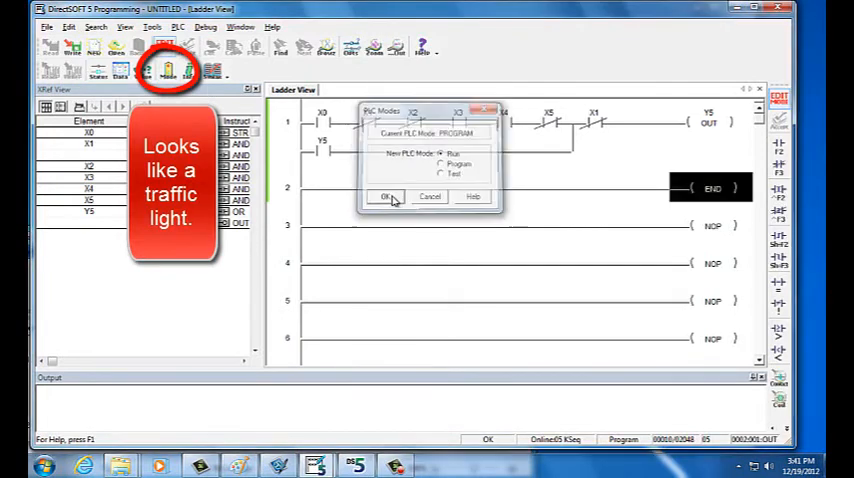
click(386, 196)
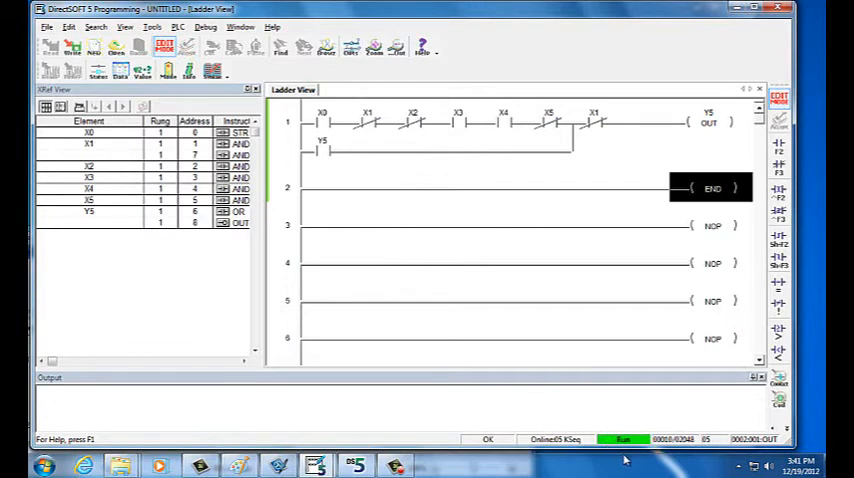
mouse_move(556, 195)
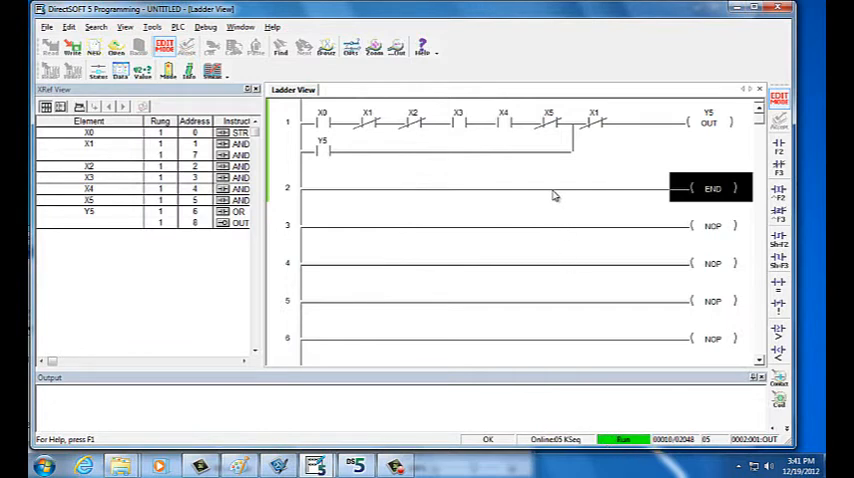
mouse_move(270, 158)
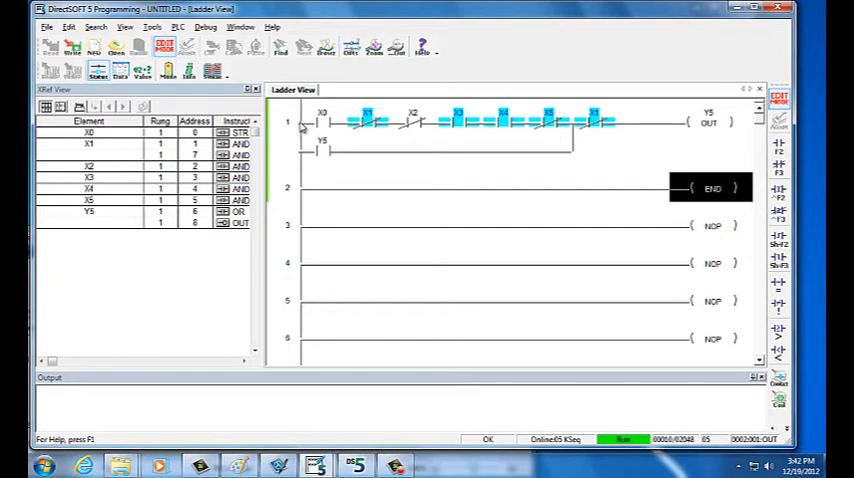
mouse_move(527, 128)
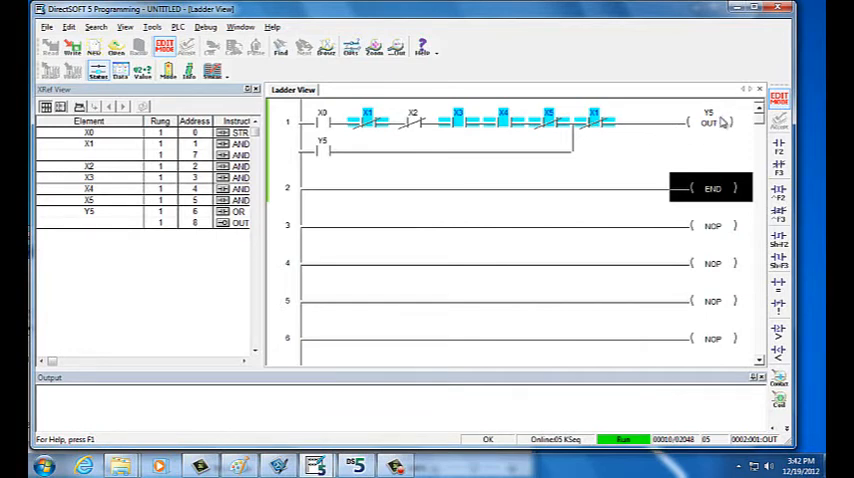
mouse_move(717, 122)
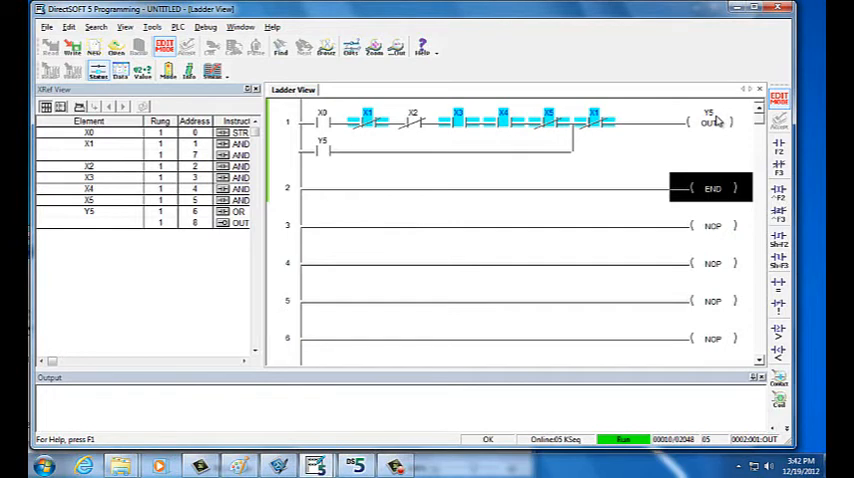
mouse_move(625, 127)
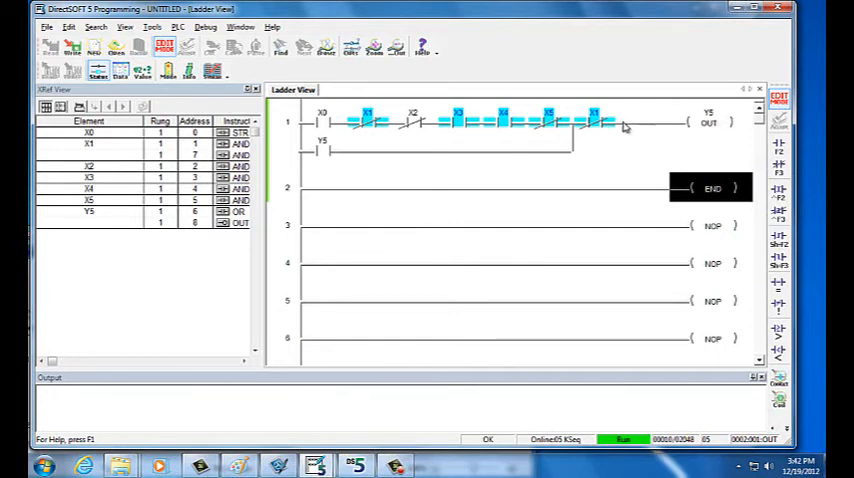
mouse_move(318, 150)
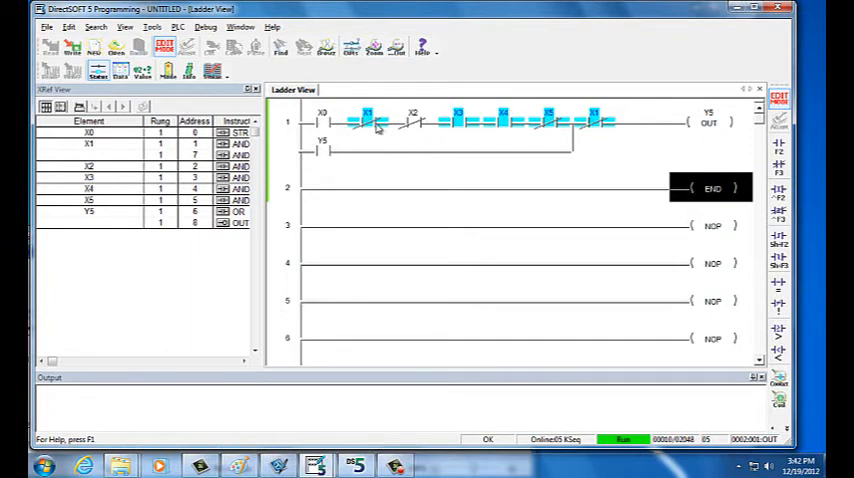
mouse_move(433, 128)
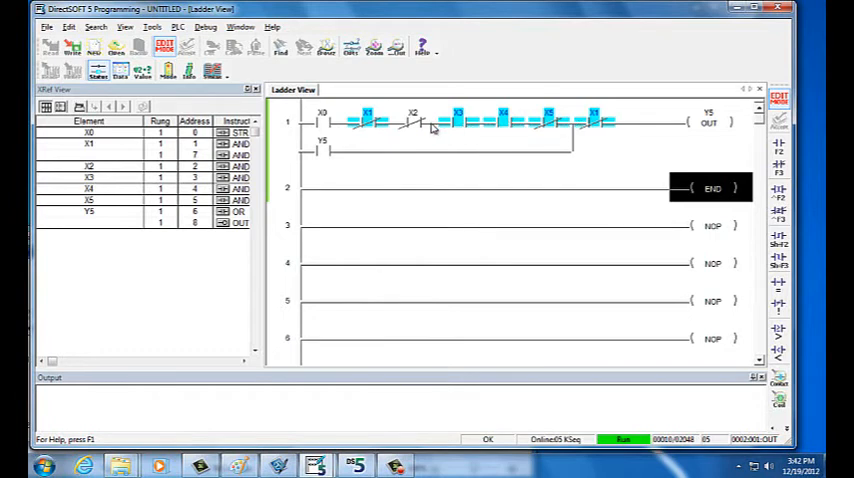
mouse_move(364, 158)
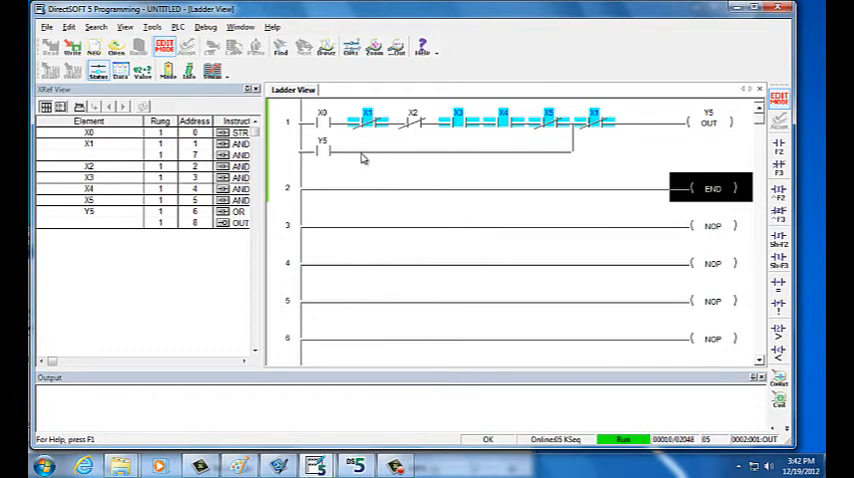
mouse_move(357, 122)
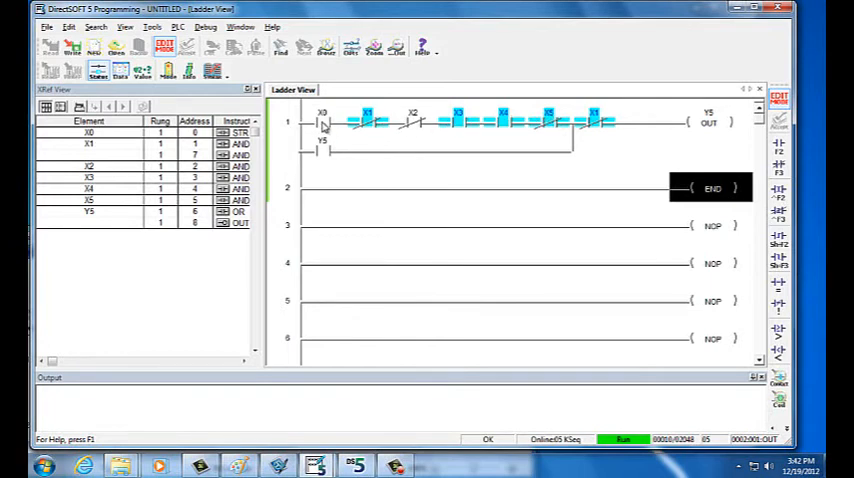
mouse_move(382, 140)
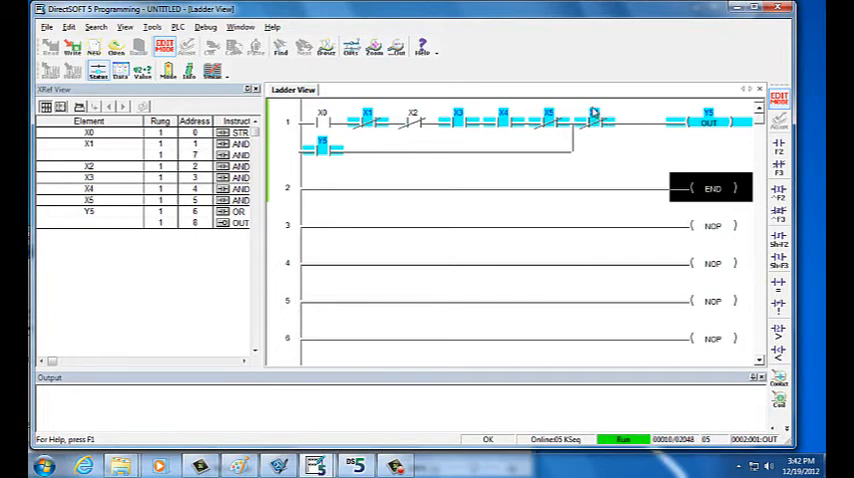
mouse_move(595, 118)
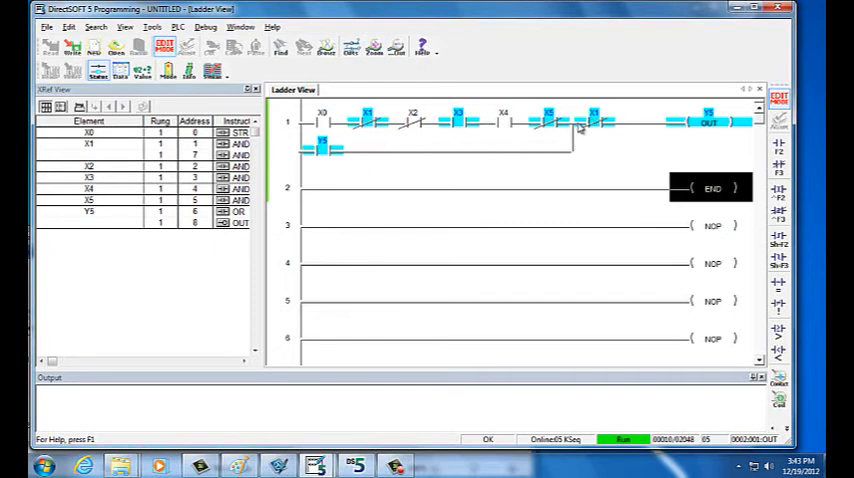
mouse_move(415, 125)
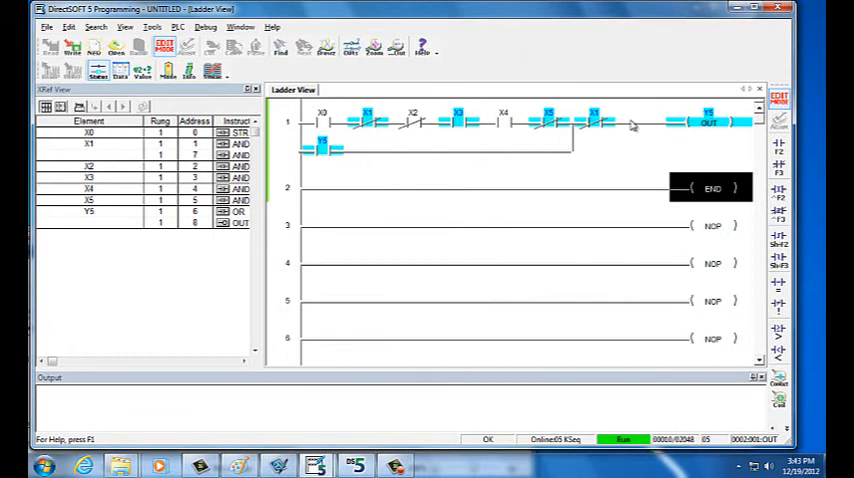
mouse_move(492, 159)
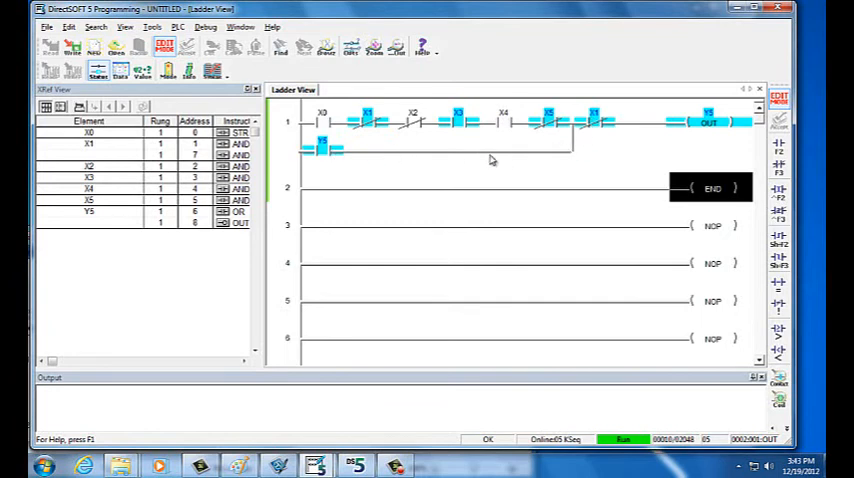
mouse_move(601, 140)
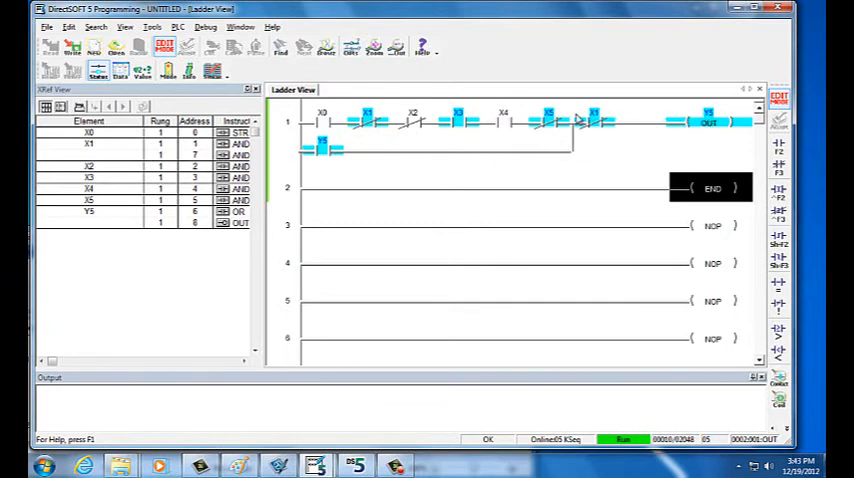
mouse_move(605, 148)
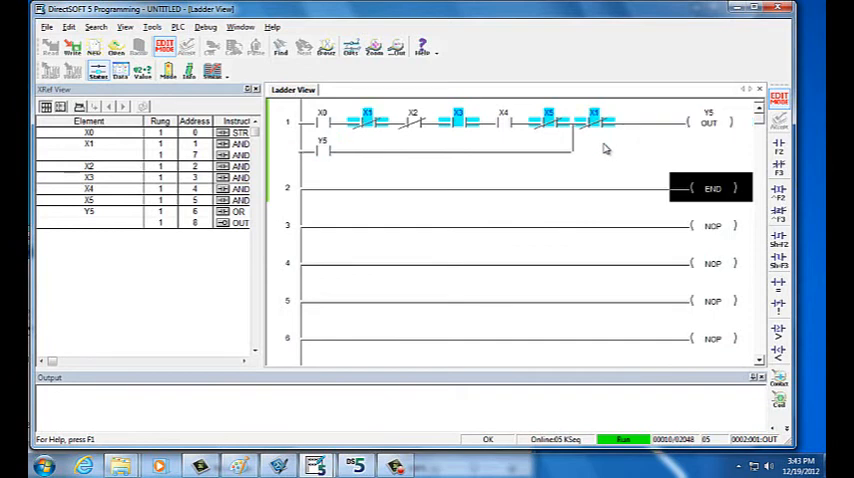
mouse_move(567, 147)
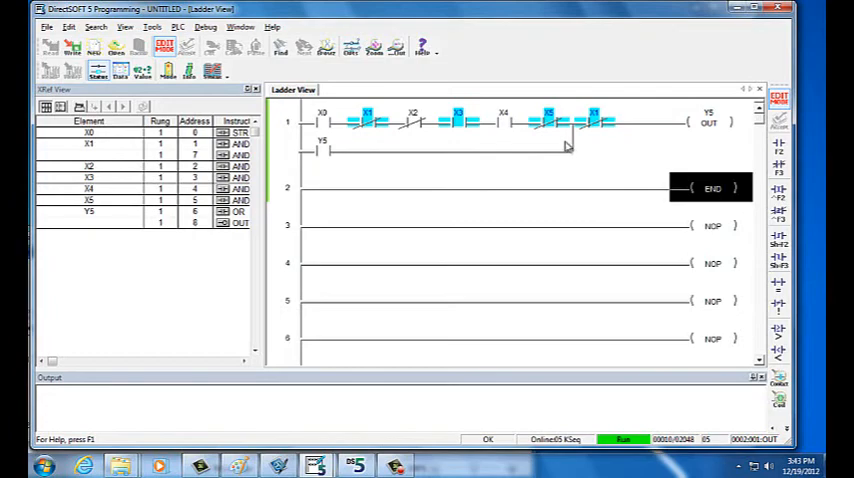